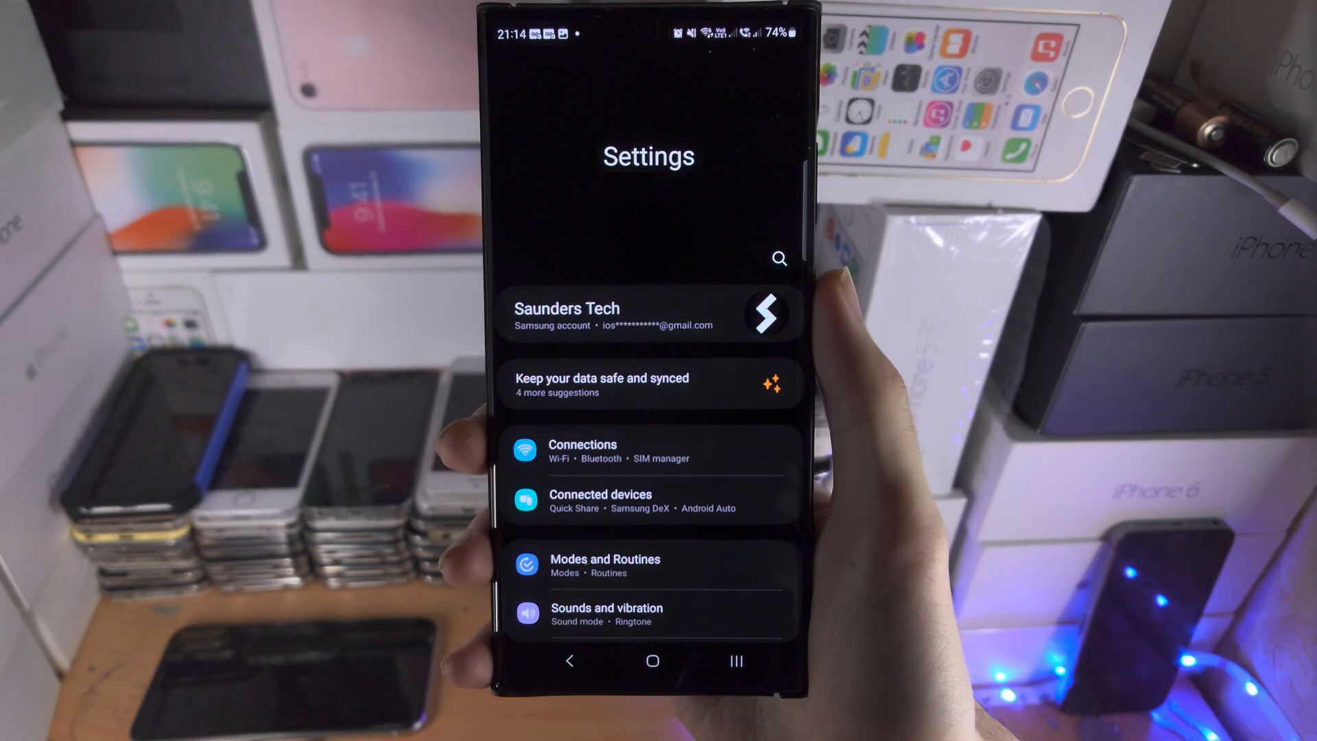
# Open the Display page from the Settings list.
pyautogui.scroll(-3)
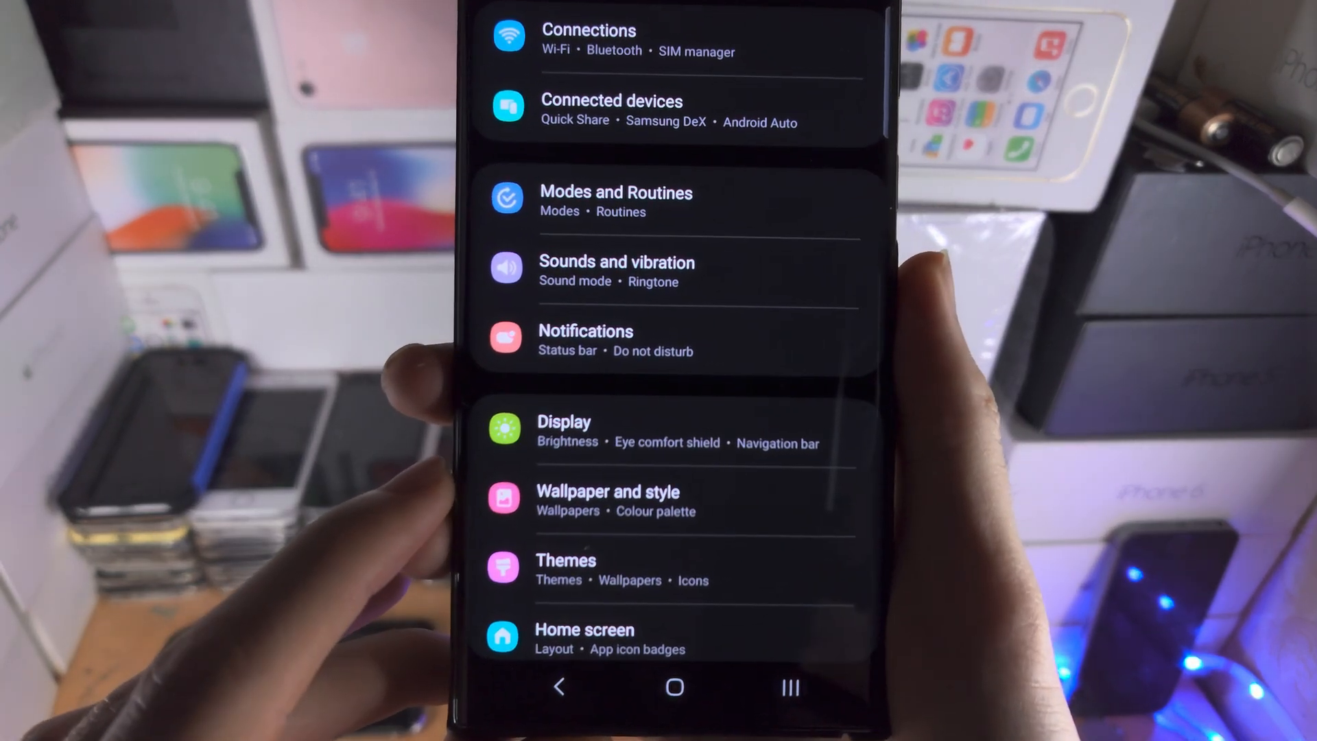
pyautogui.click(564, 421)
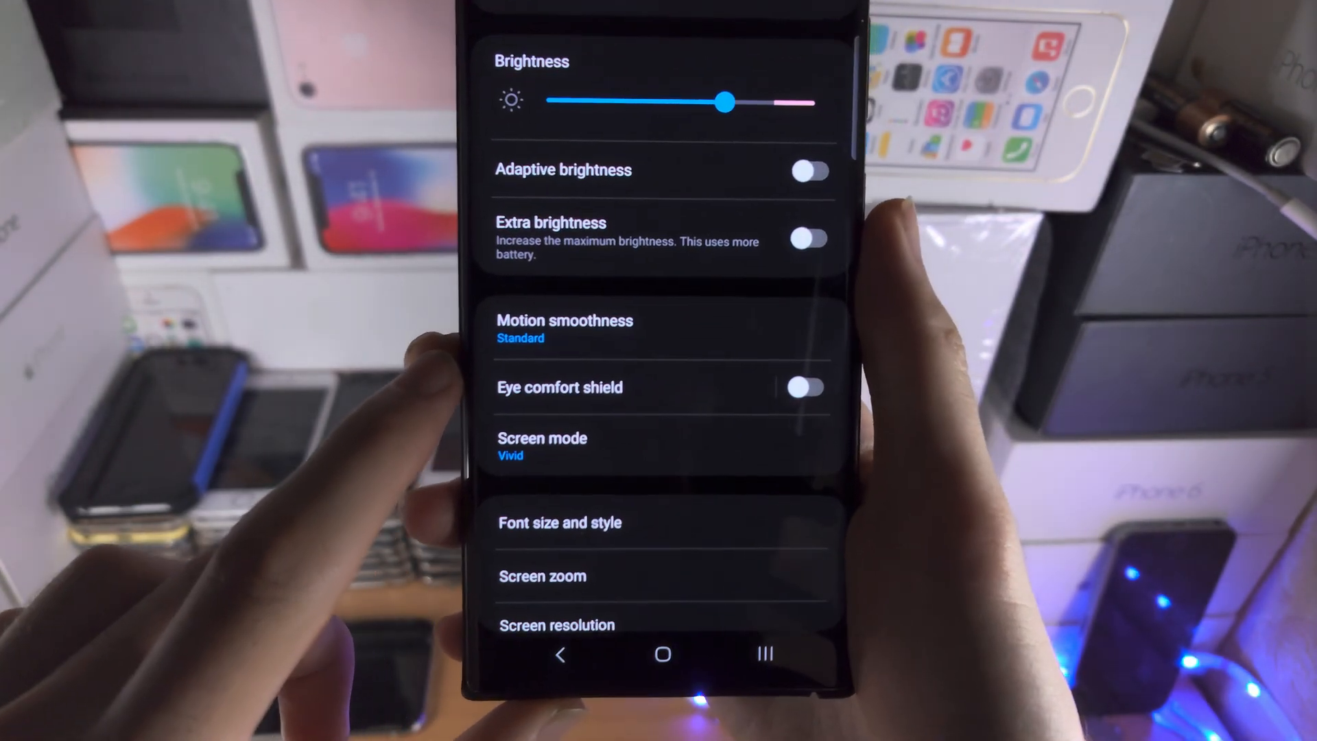
# In Motion smoothness, select the Standard refresh rate (up to 60 Hz).
pyautogui.click(564, 328)
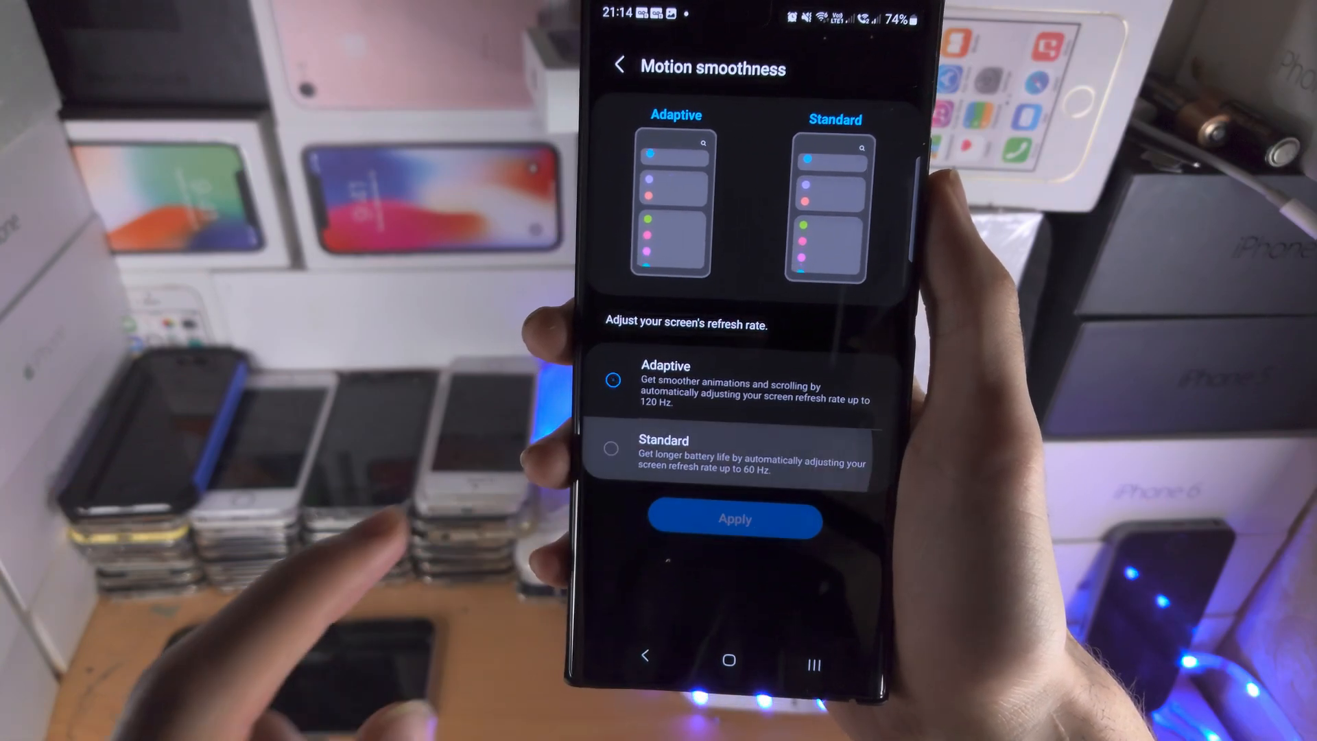
pyautogui.click(610, 449)
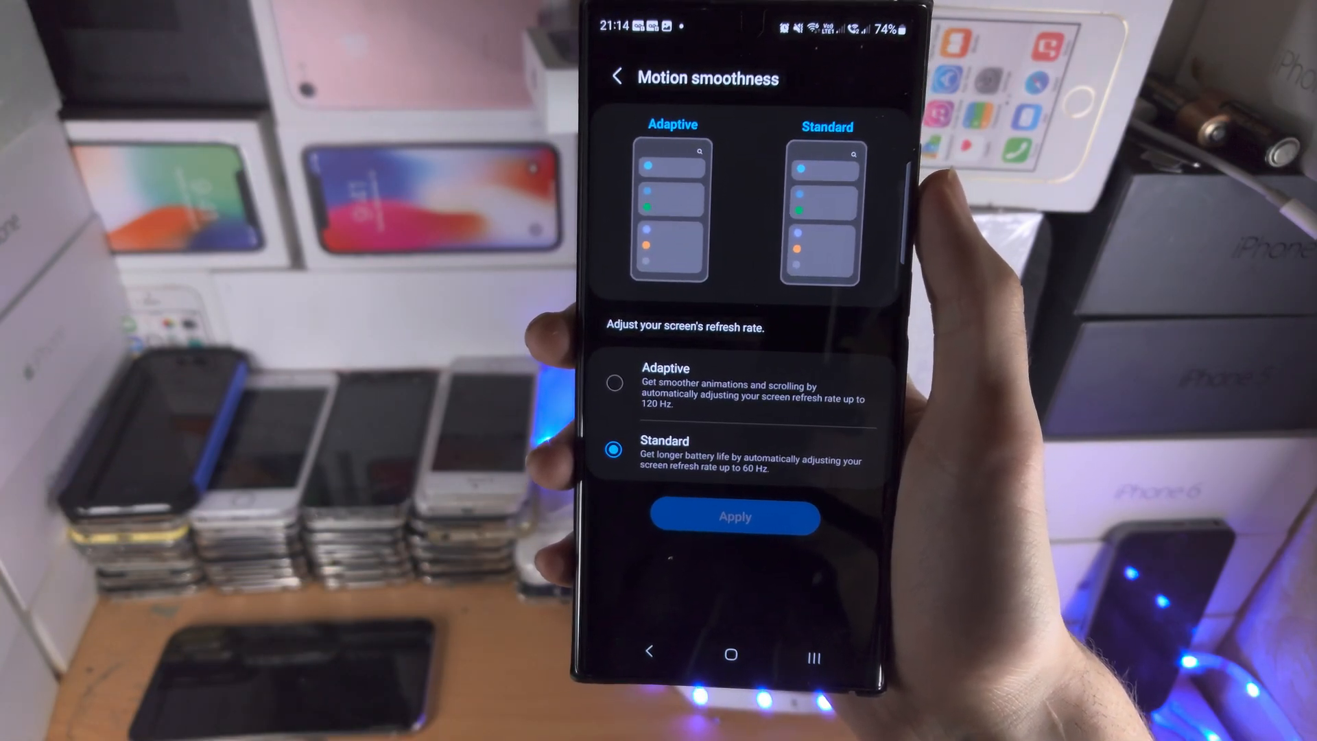